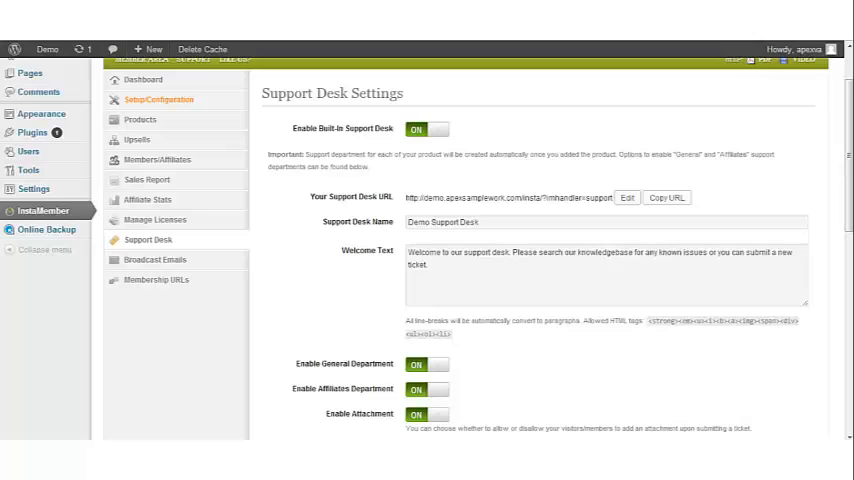
mouse_move(208, 352)
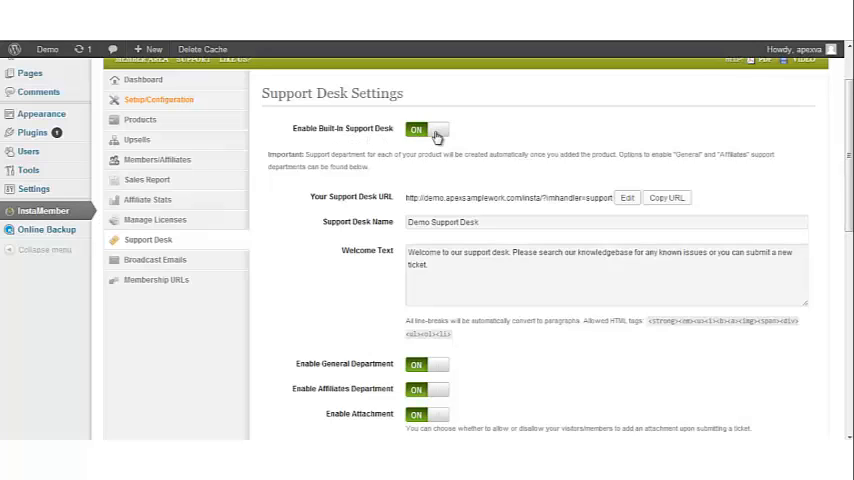
mouse_move(442, 136)
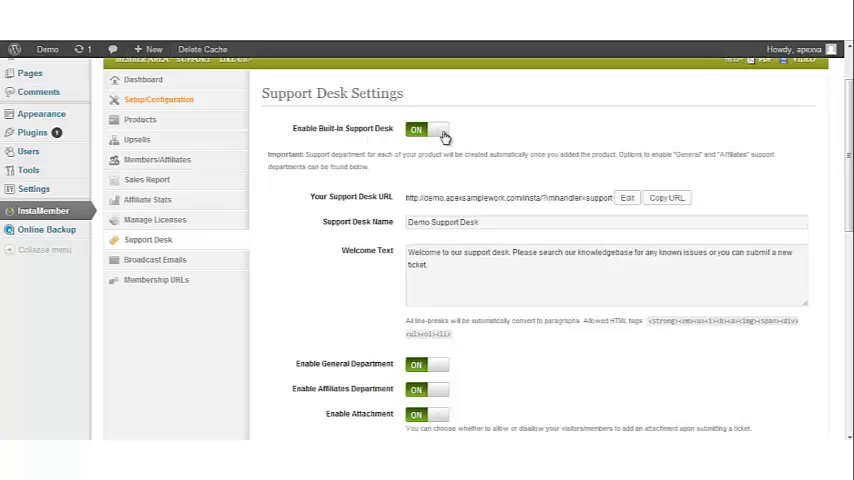
mouse_move(510, 128)
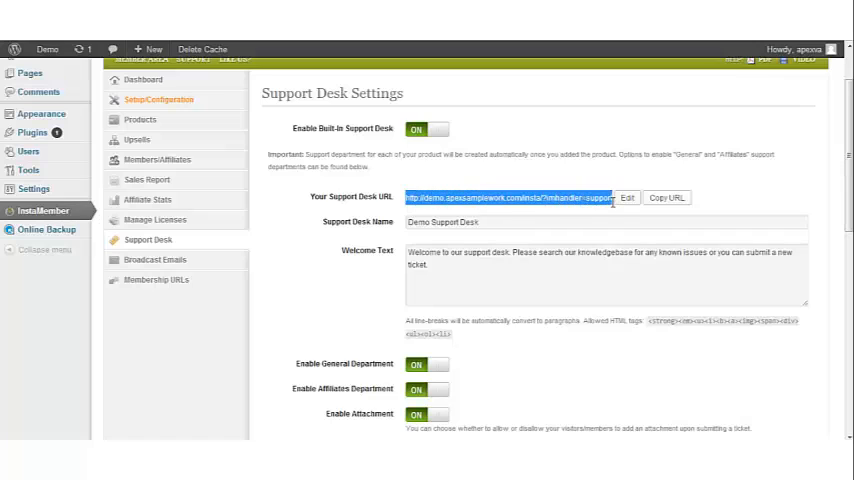
mouse_move(604, 214)
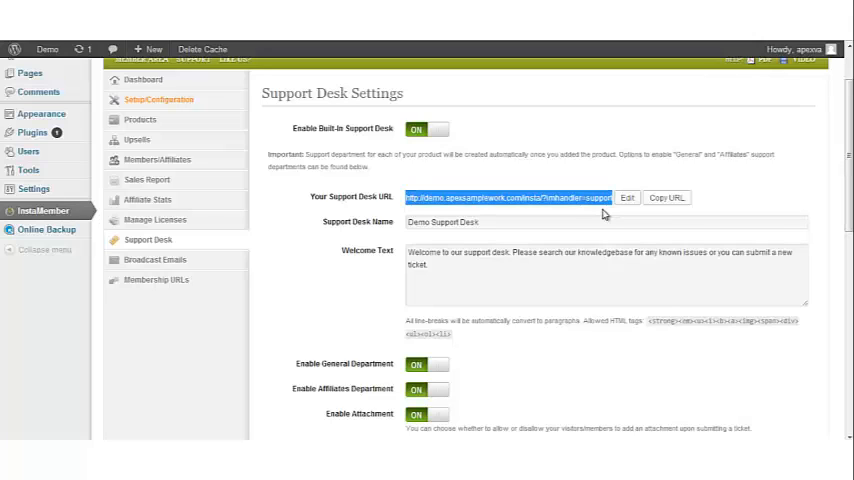
Review the support desk URL field, leaving it unchanged.
left_click(626, 196)
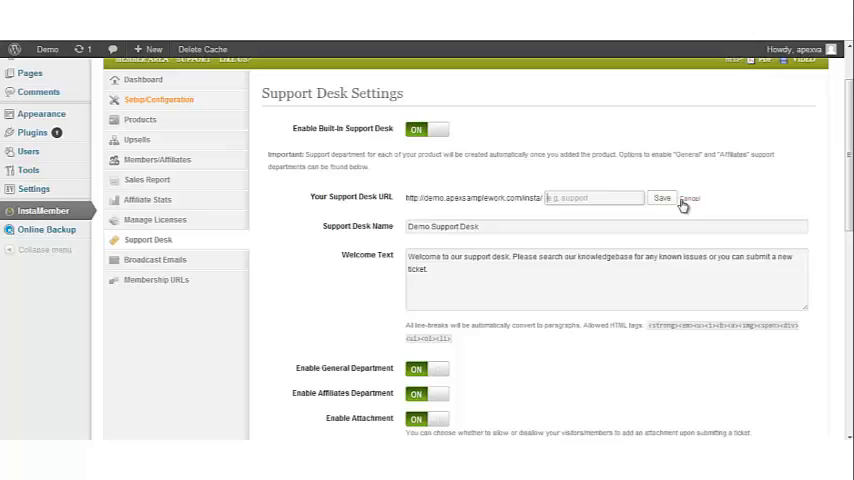
left_click(594, 196)
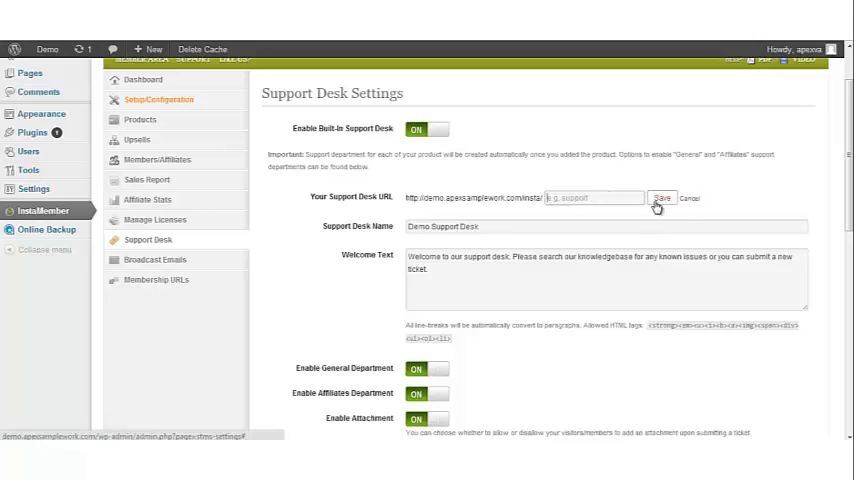
left_click(660, 196)
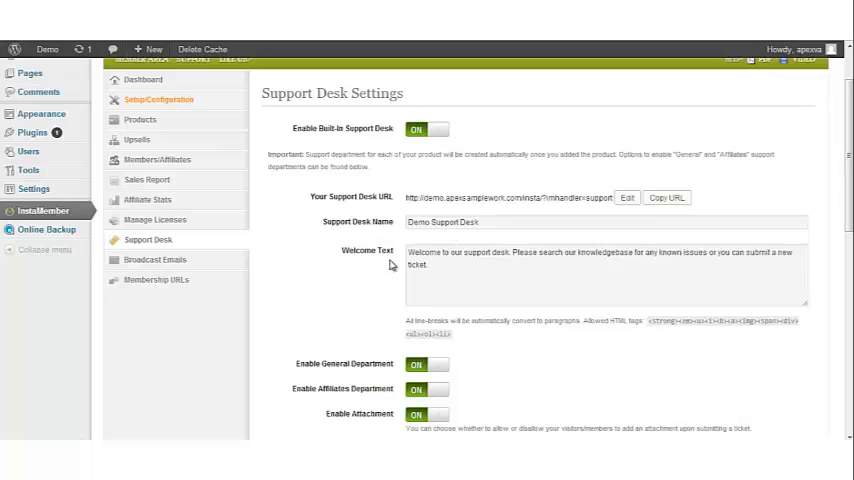
mouse_move(506, 290)
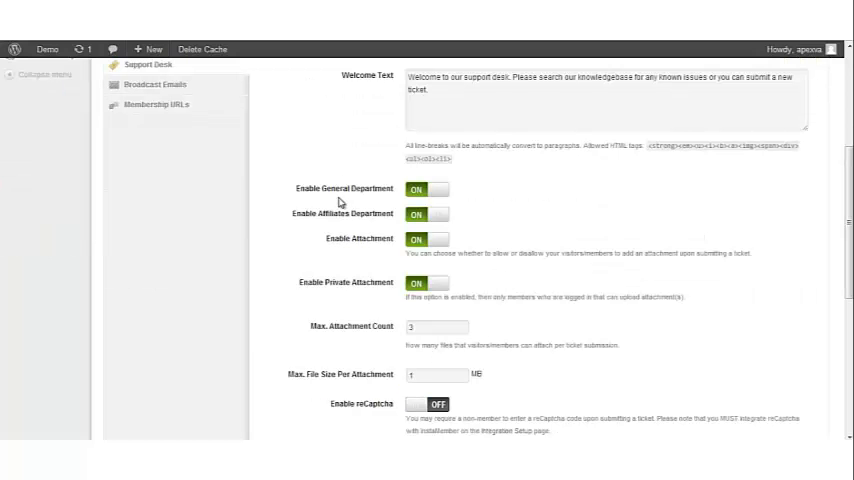
mouse_move(466, 192)
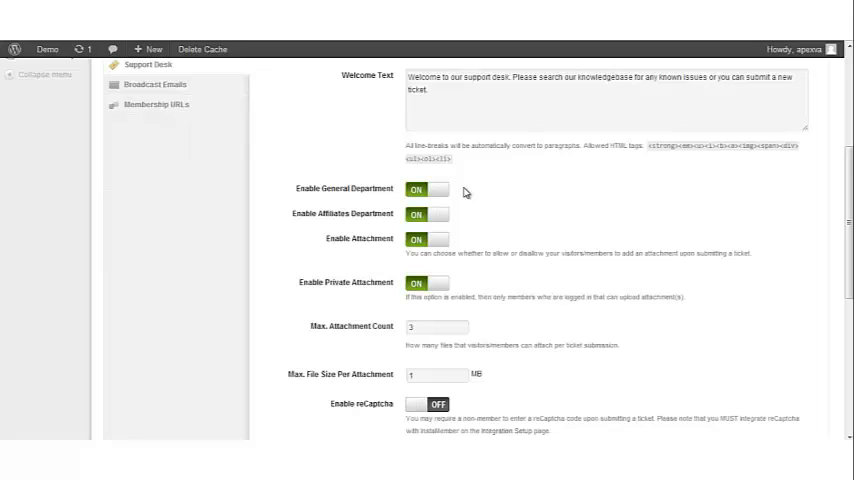
mouse_move(482, 192)
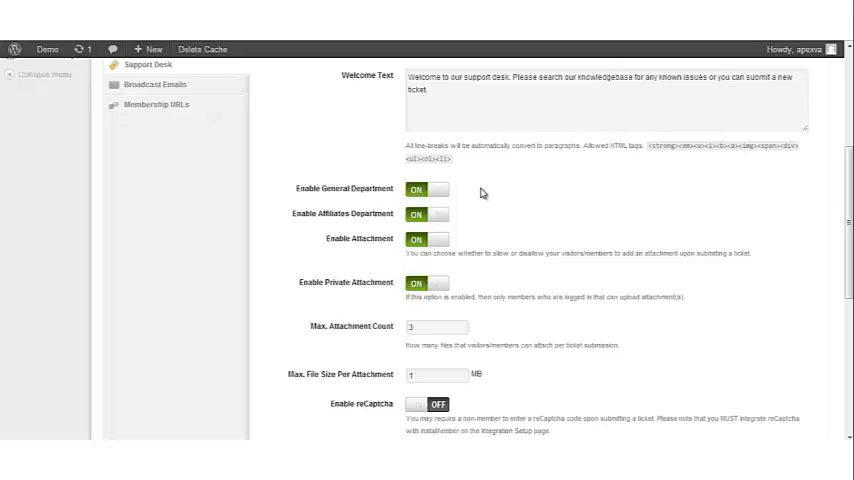
mouse_move(348, 224)
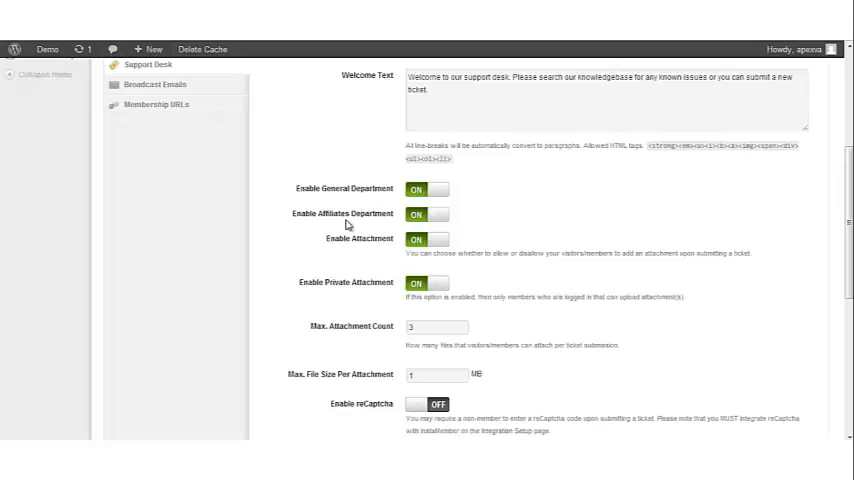
mouse_move(376, 224)
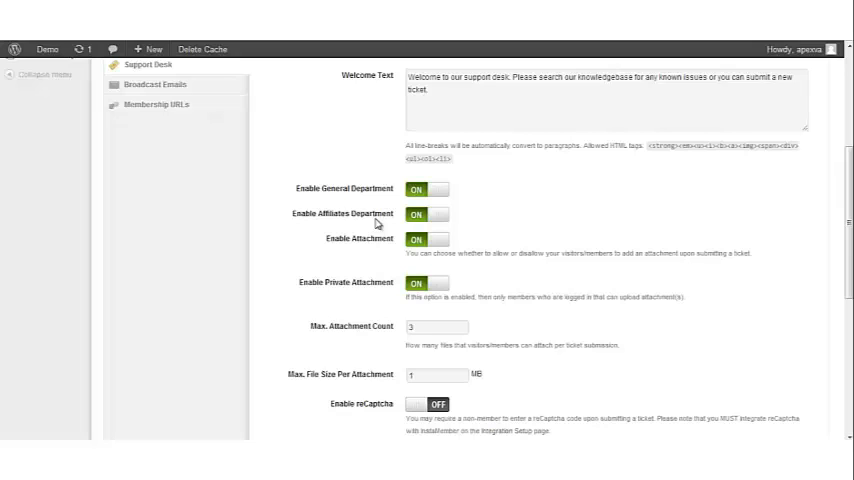
Keep the Affiliates department and ticket attachments enabled, toggling them back on.
left_click(428, 214)
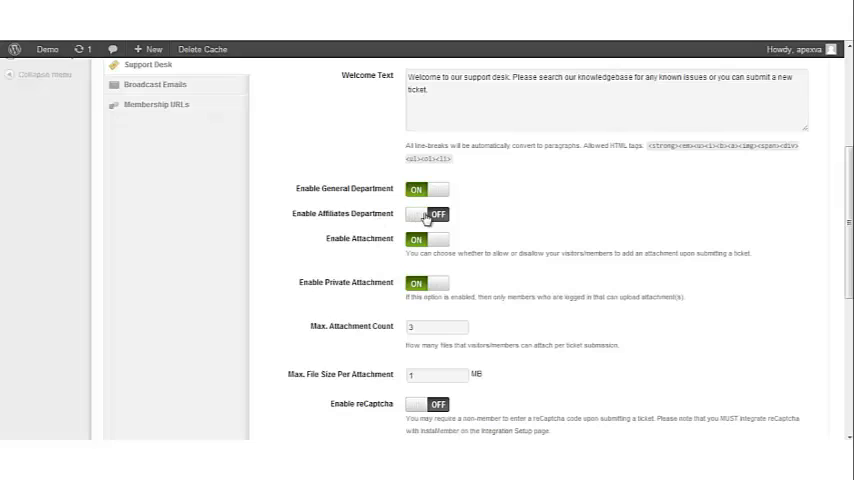
left_click(426, 214)
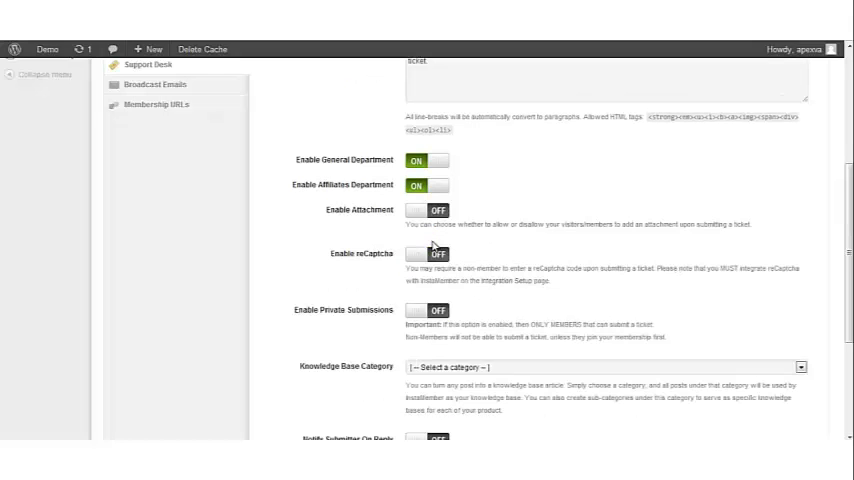
left_click(428, 212)
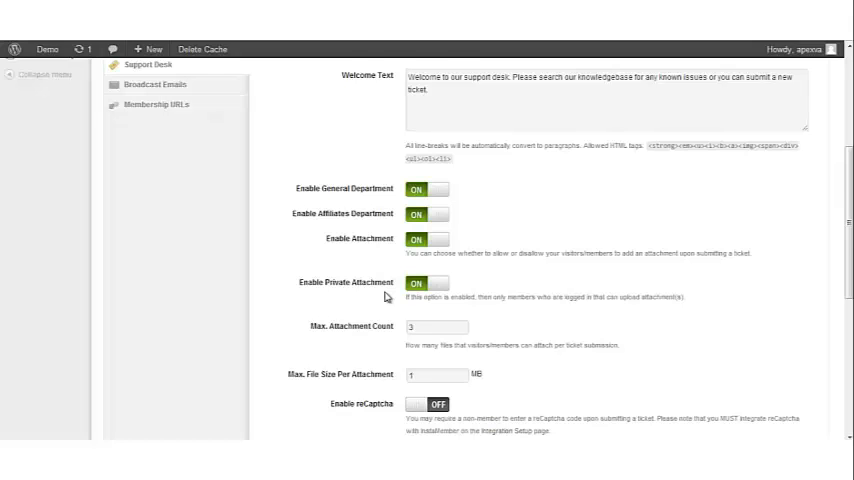
scroll("down", 3)
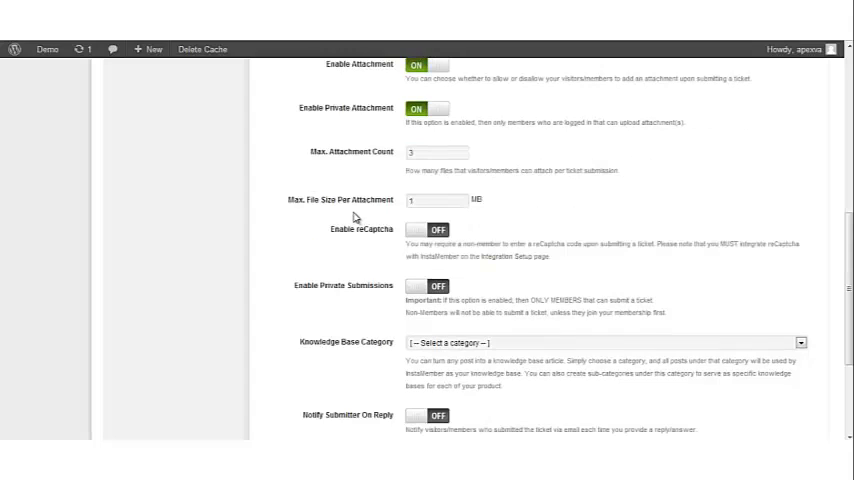
mouse_move(378, 212)
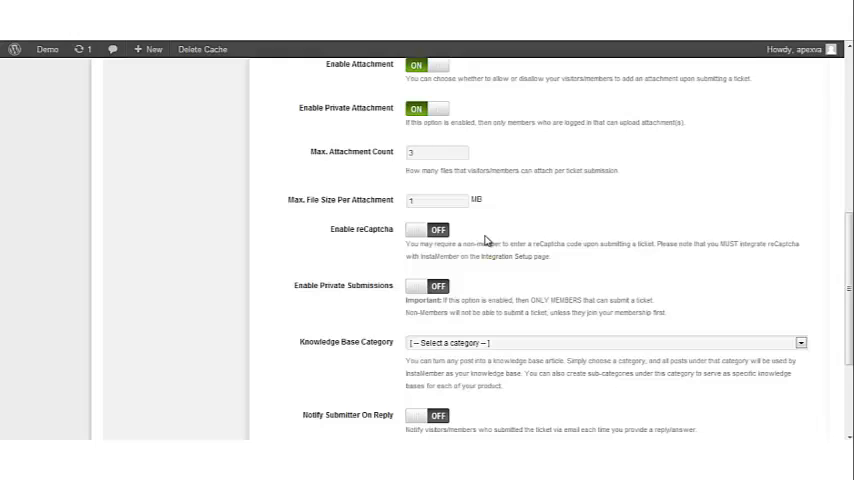
scroll("down", 3)
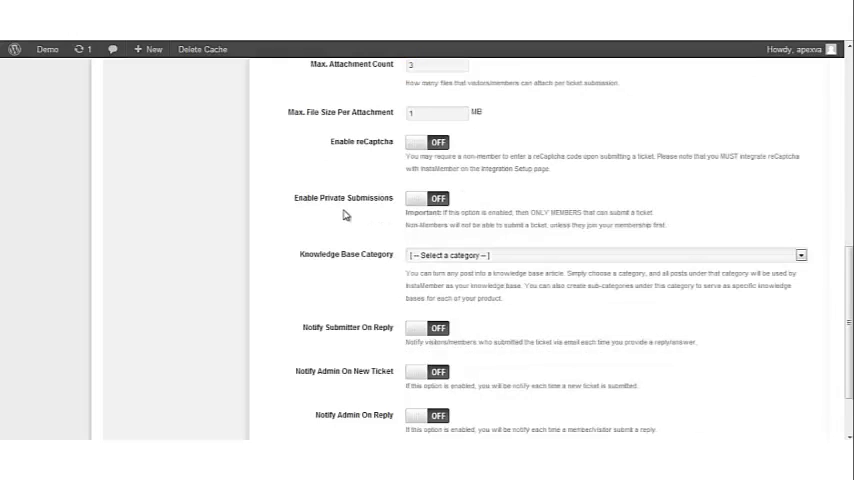
mouse_move(350, 214)
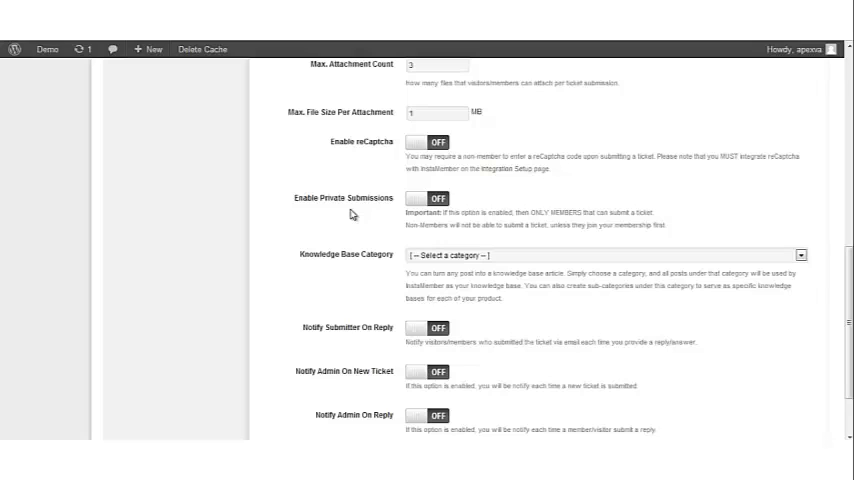
mouse_move(384, 228)
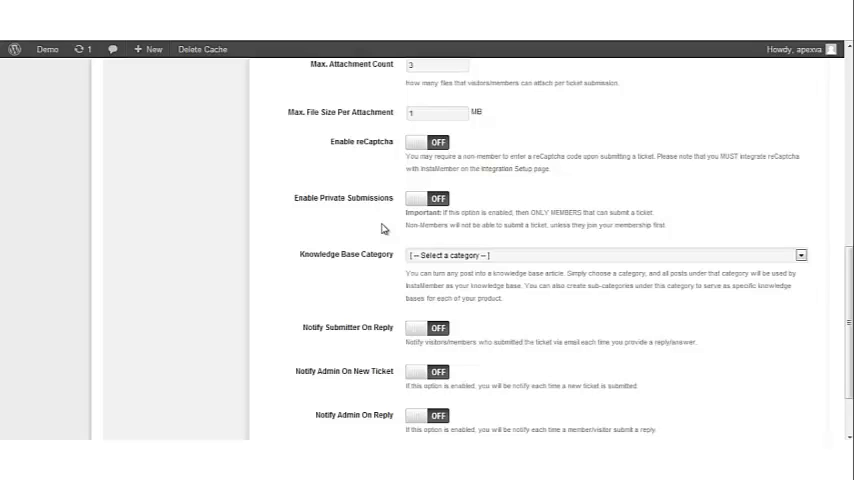
scroll("down", 3)
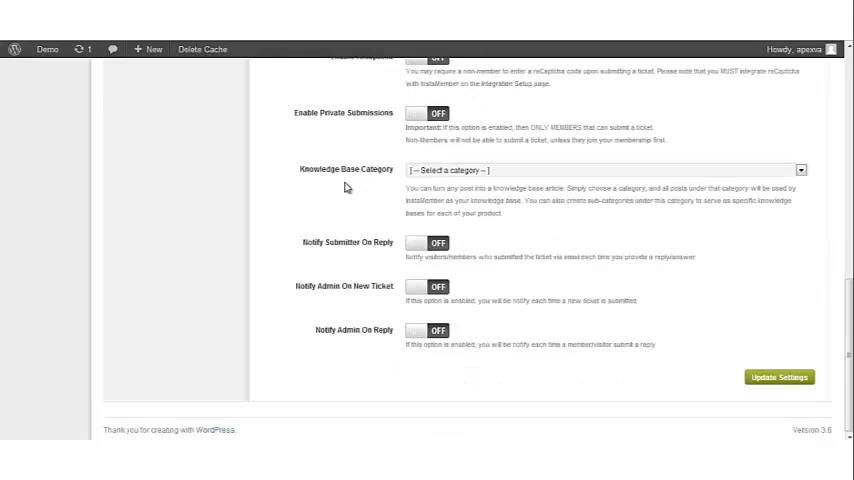
mouse_move(380, 188)
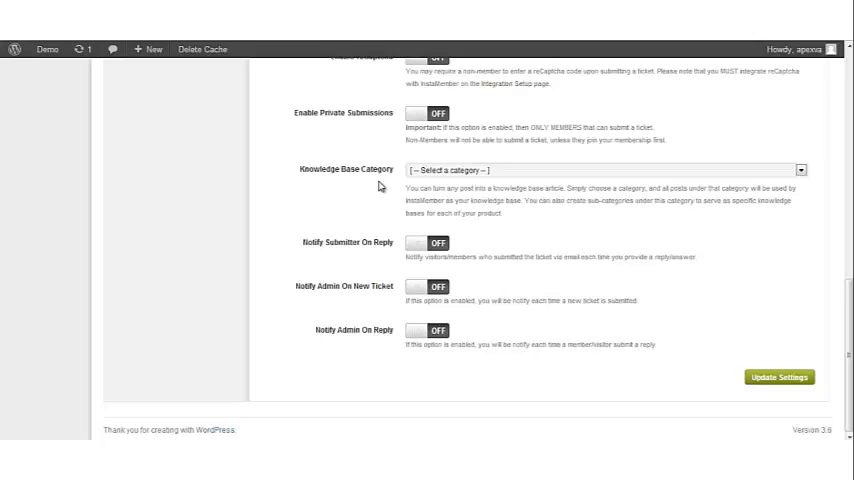
mouse_move(762, 176)
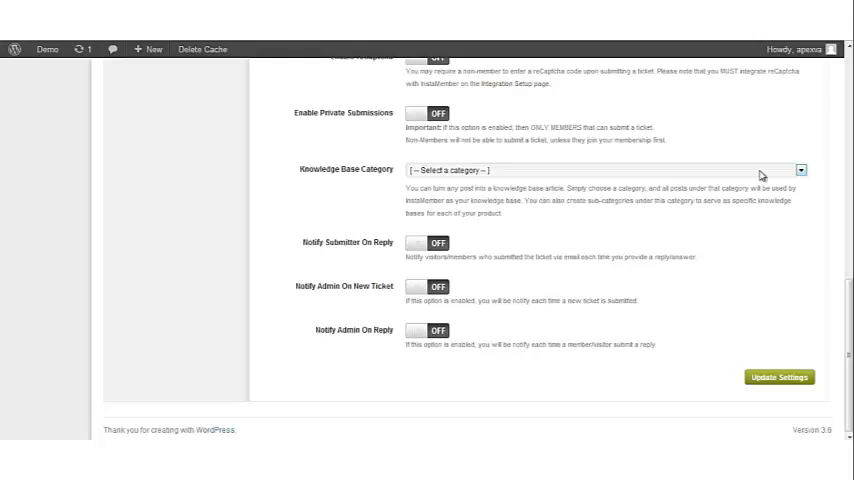
Check the Knowledge Base Category list and turn Notify Admin On New Ticket on.
left_click(604, 168)
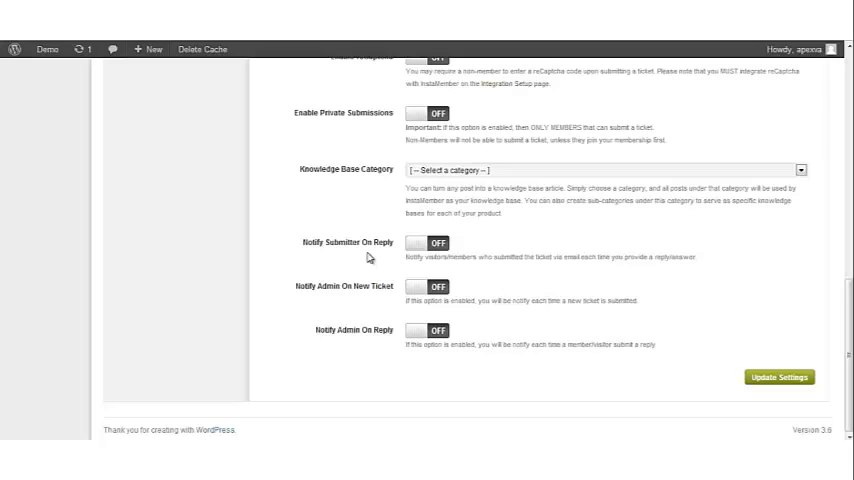
mouse_move(366, 302)
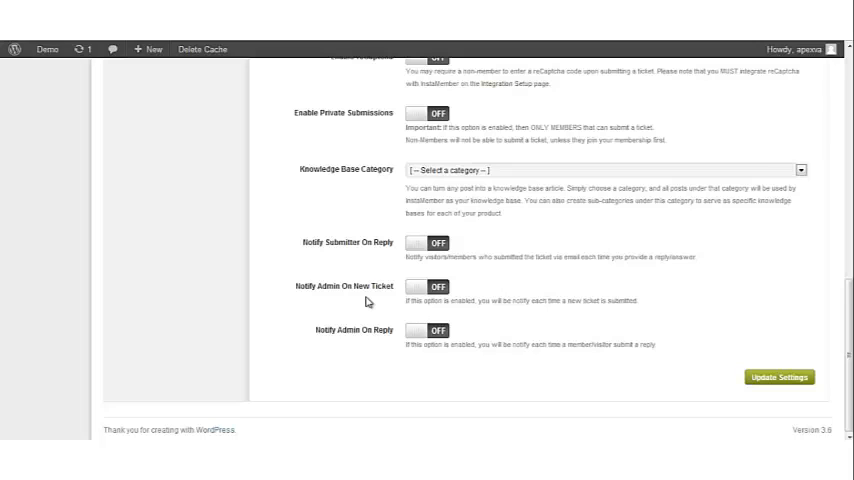
mouse_move(372, 312)
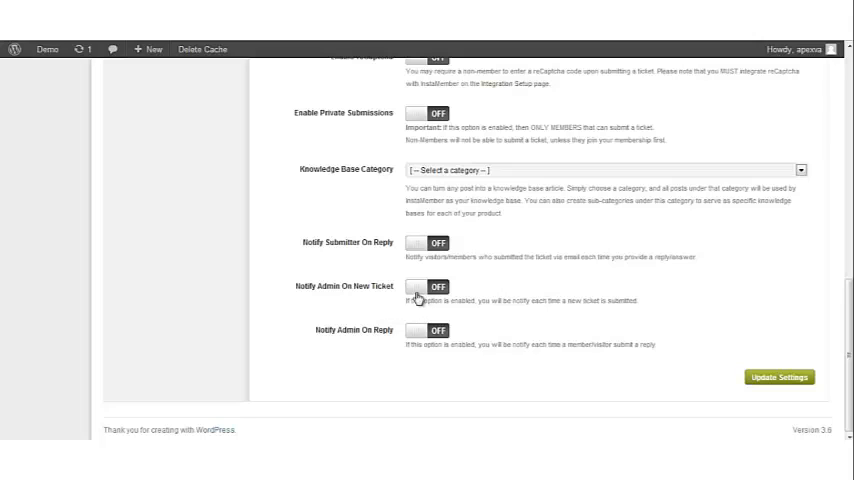
left_click(432, 288)
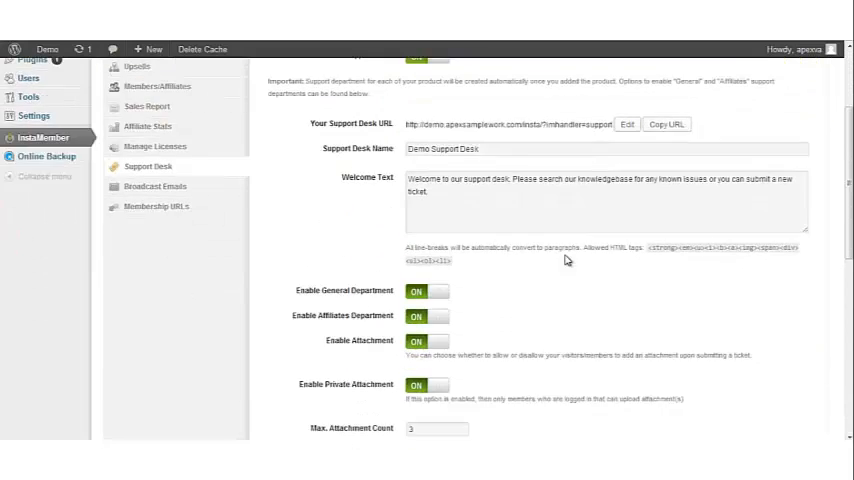
Save the Support Desk settings with Update Settings so 'Settings Saved' appears.
scroll("down", 3)
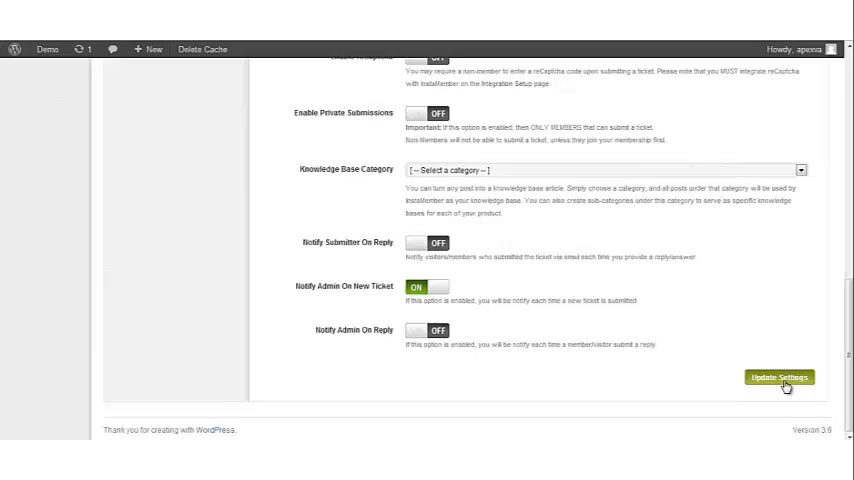
left_click(780, 376)
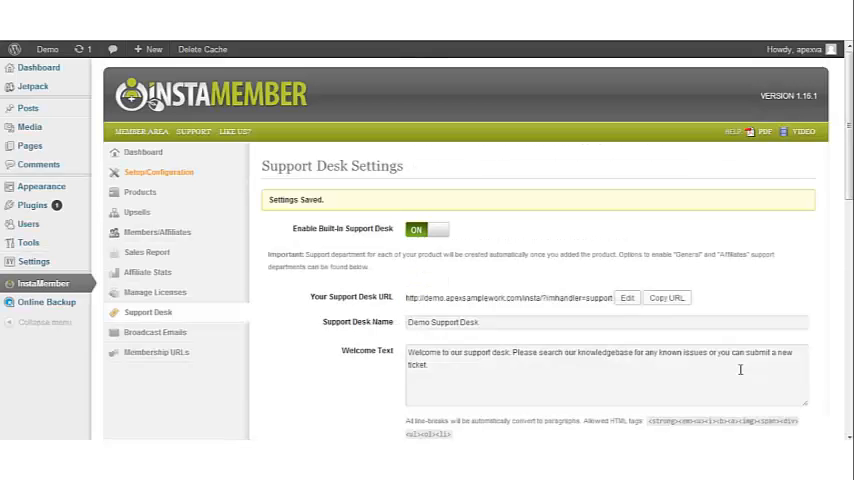